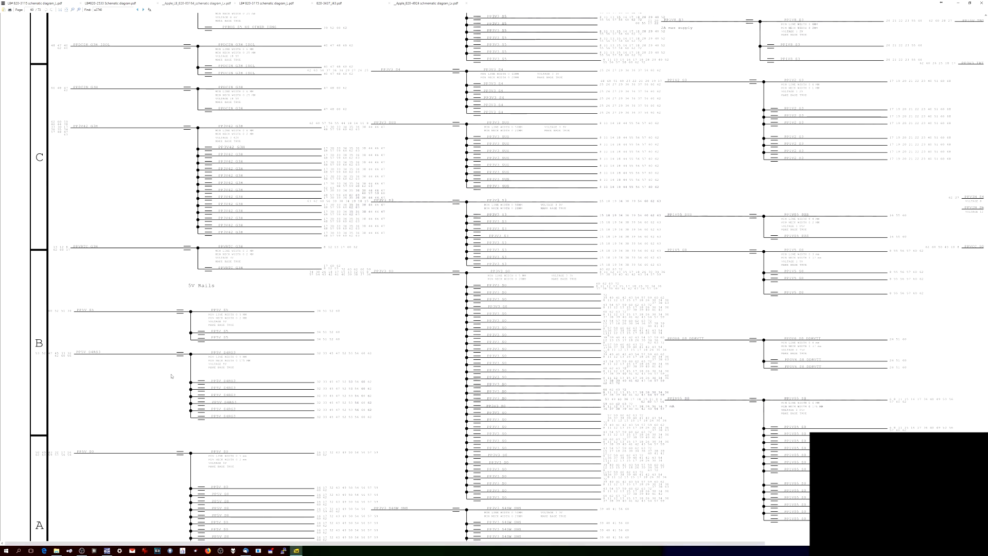
Scroll to the U7501 dual-regulator page and highlight its EN1 enable pin label.
scroll(down, 3)
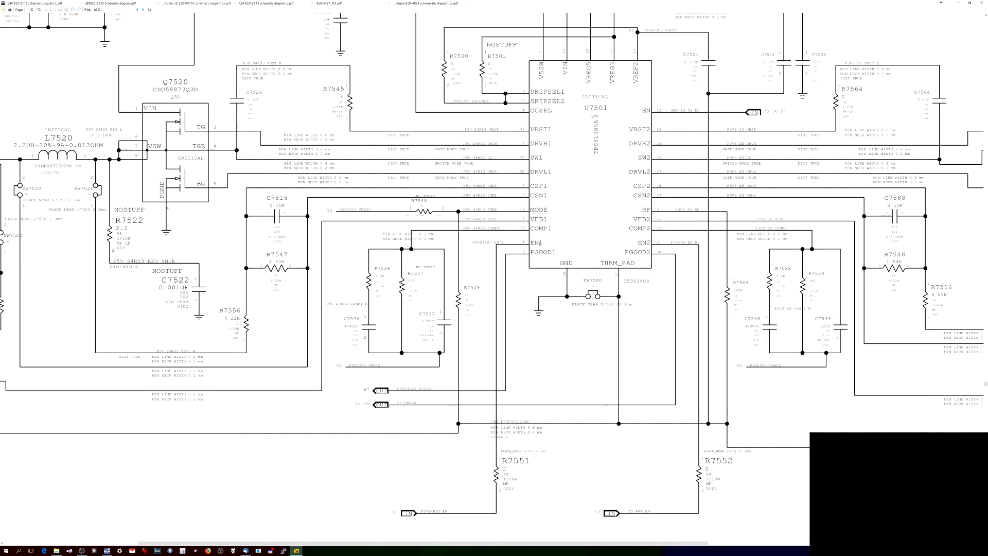
double_click(535, 242)
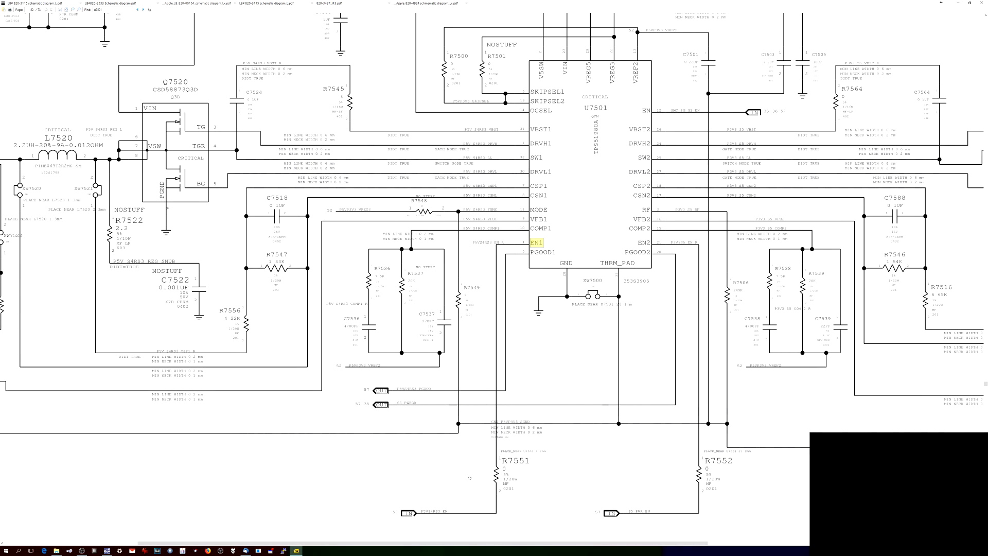